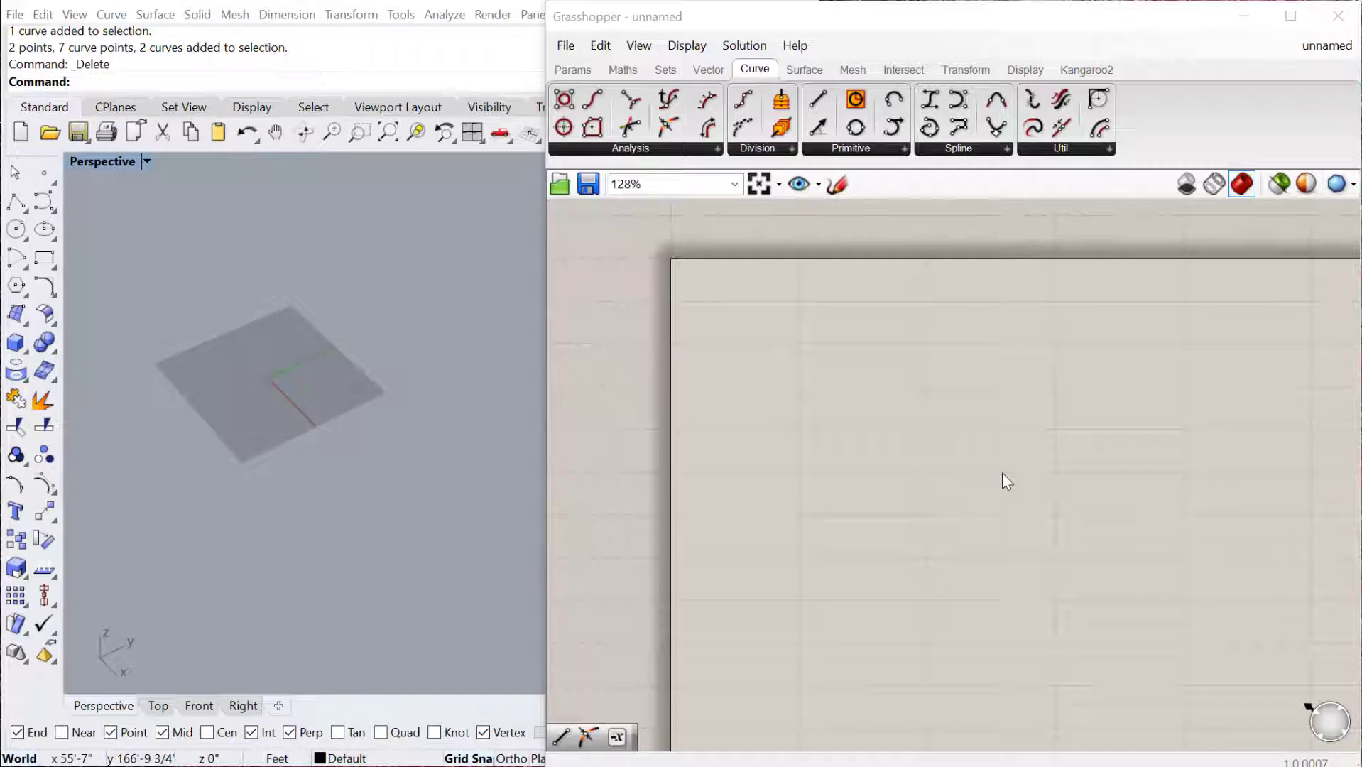
mouse_move(763, 388)
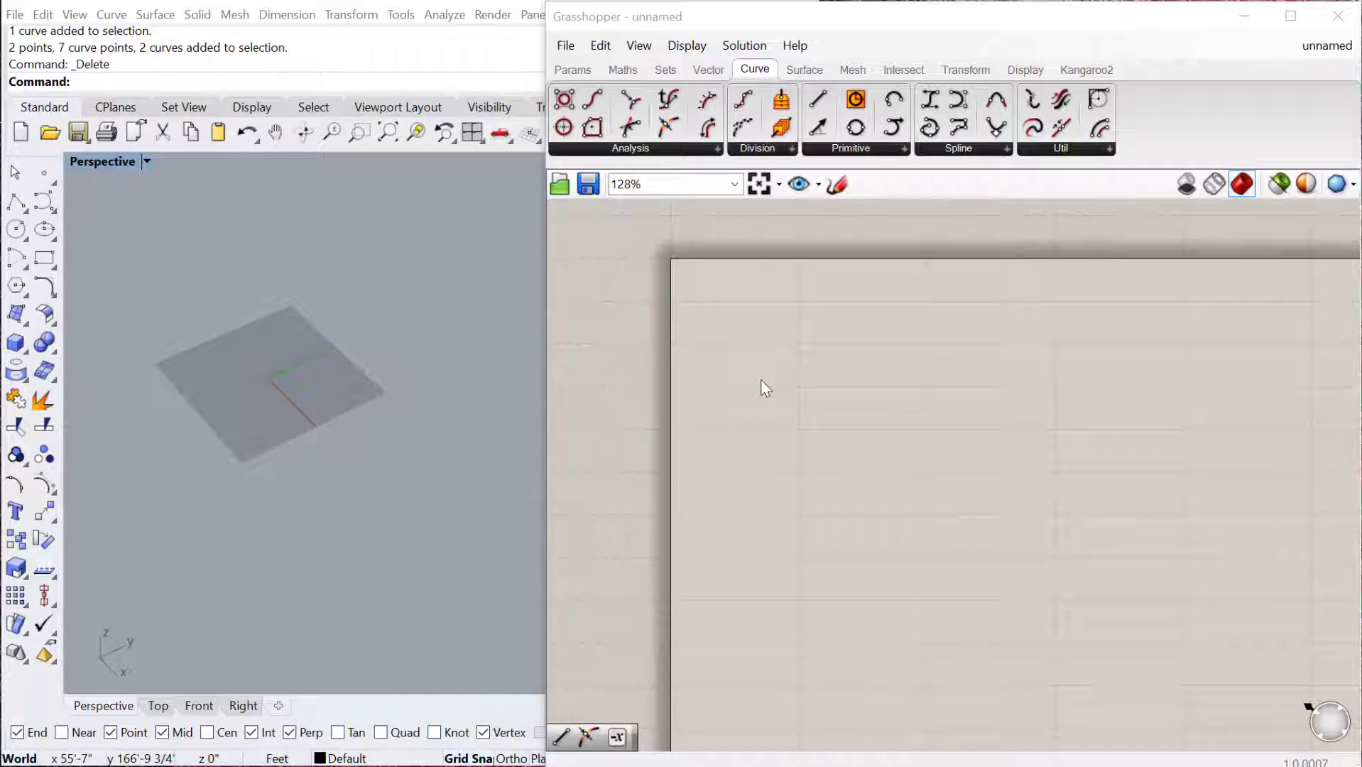
mouse_move(732, 350)
text(po)
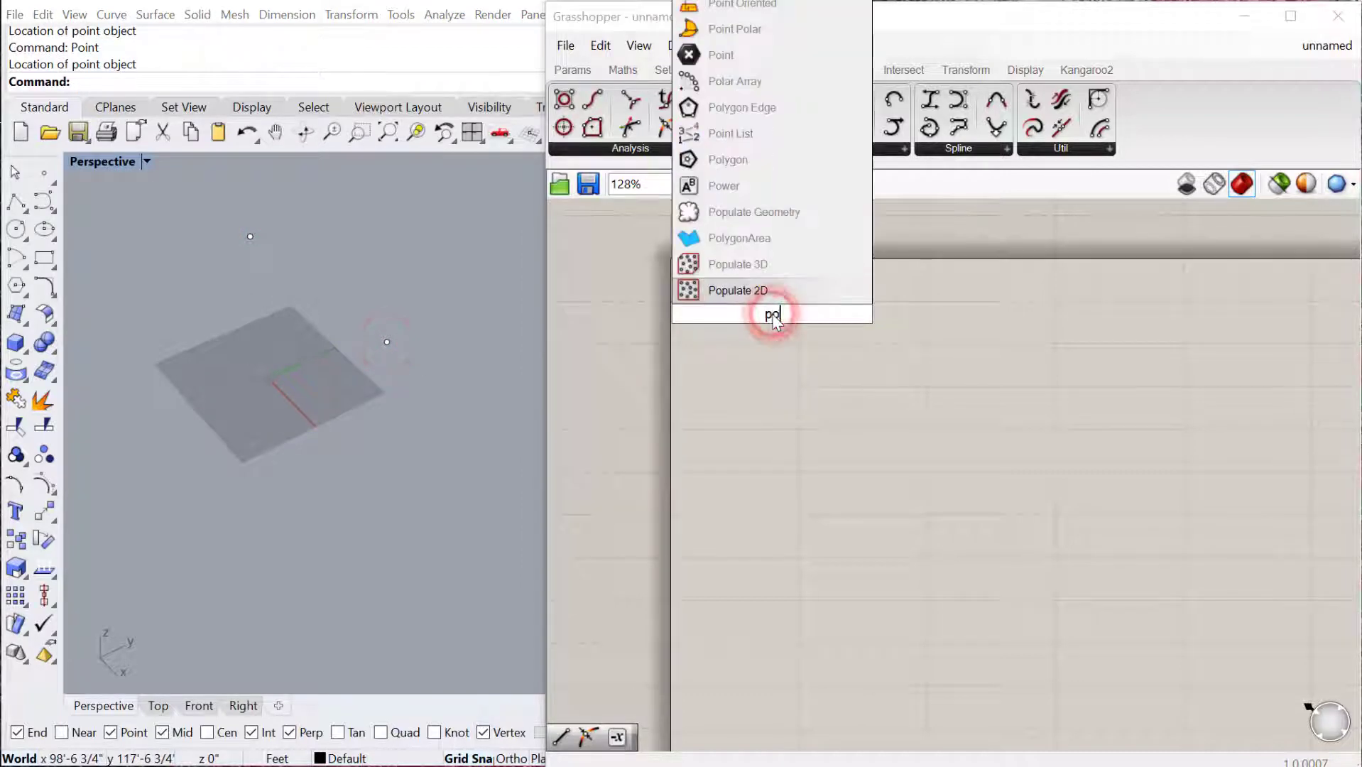
- Feed two Point params referencing Rhino points into Distance, with a Panel reading about 145.6
click(772, 314)
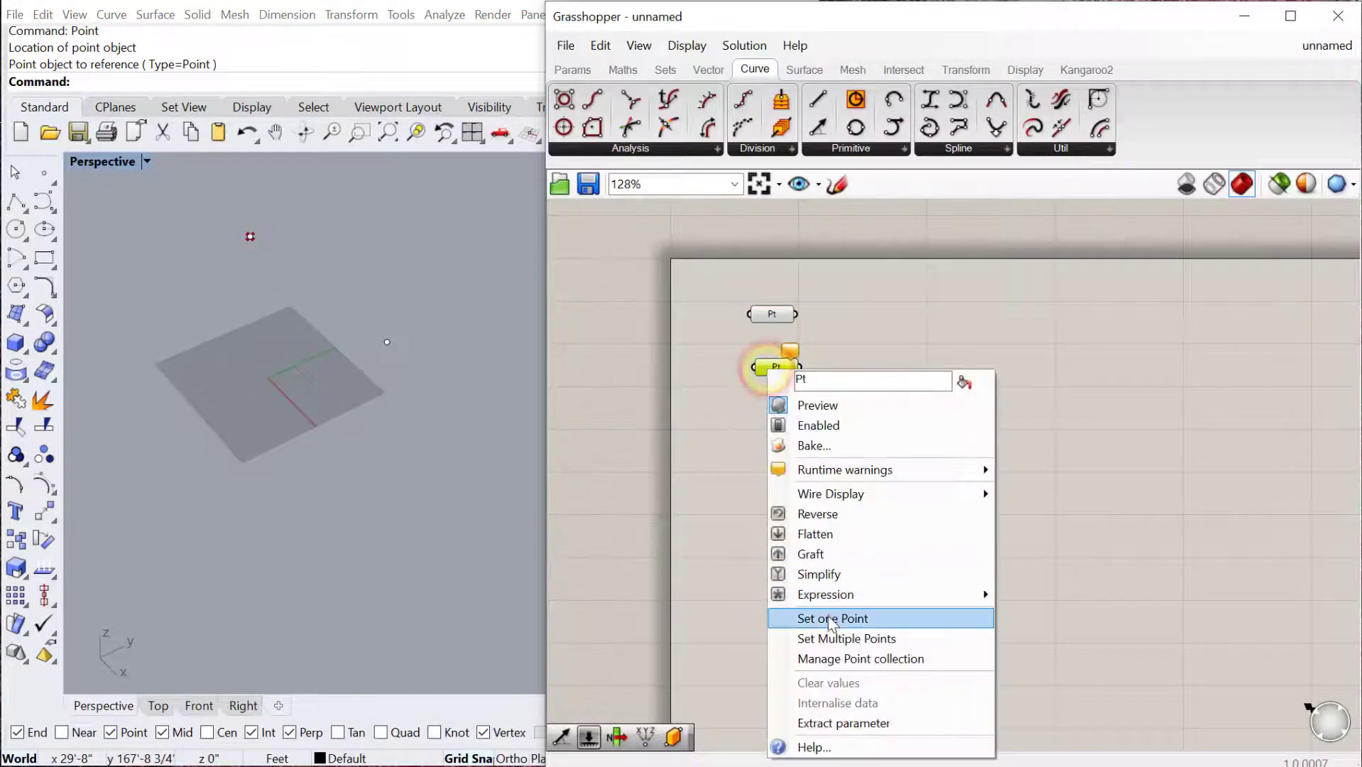
click(832, 618)
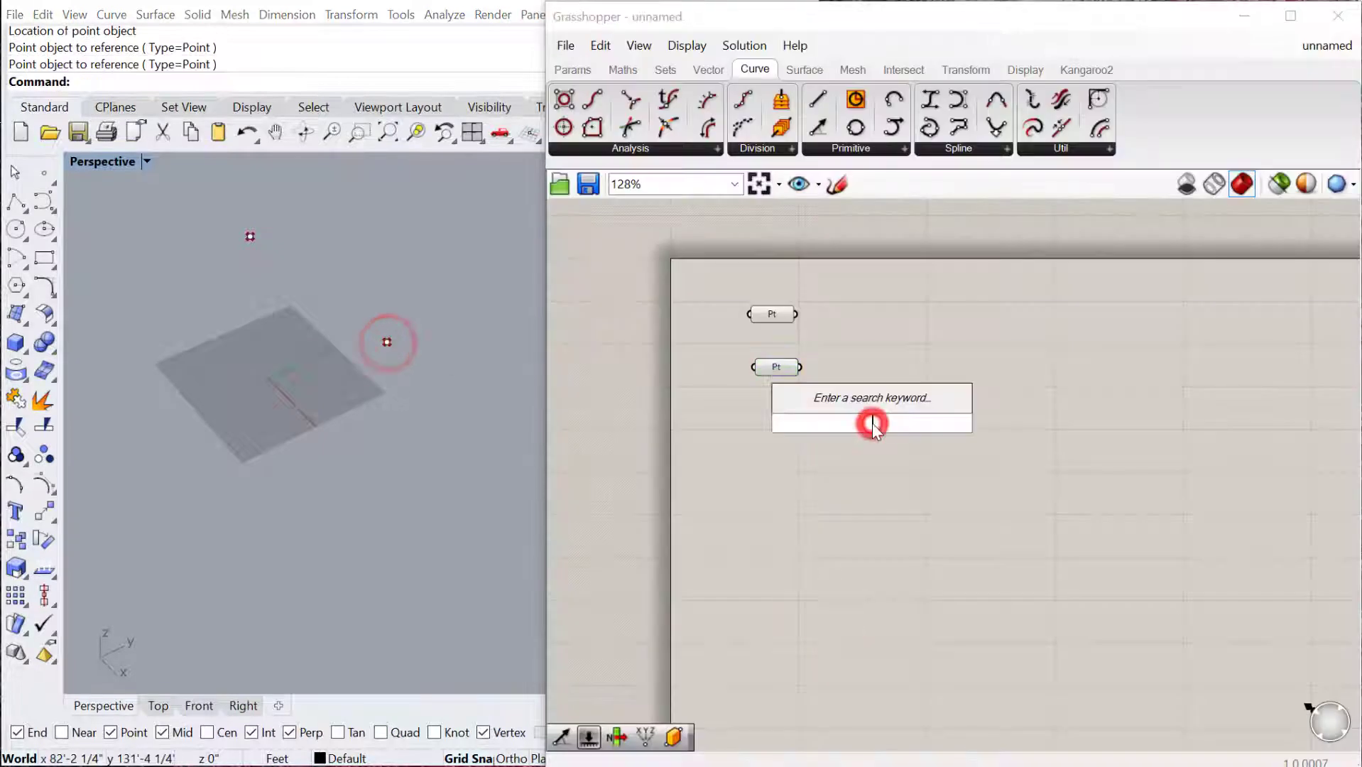
text(dis)
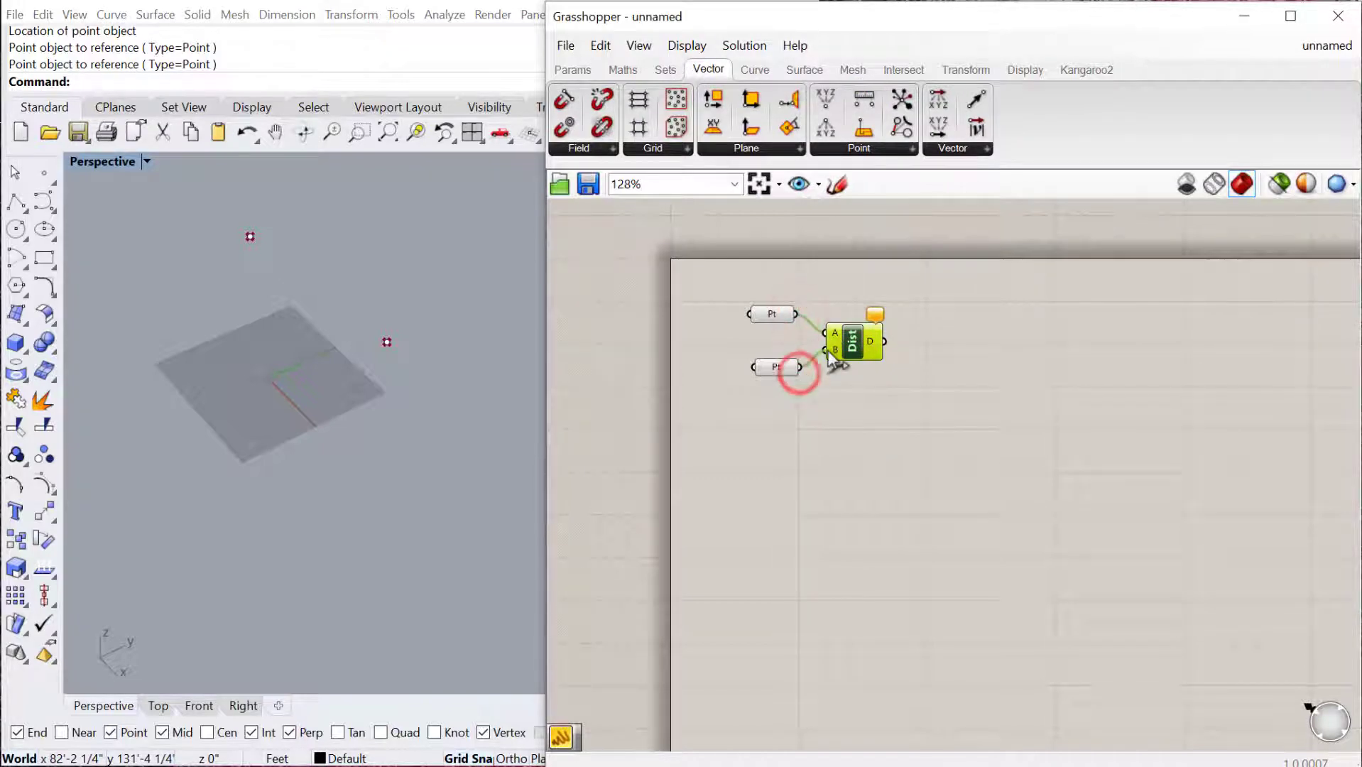
text(pan)
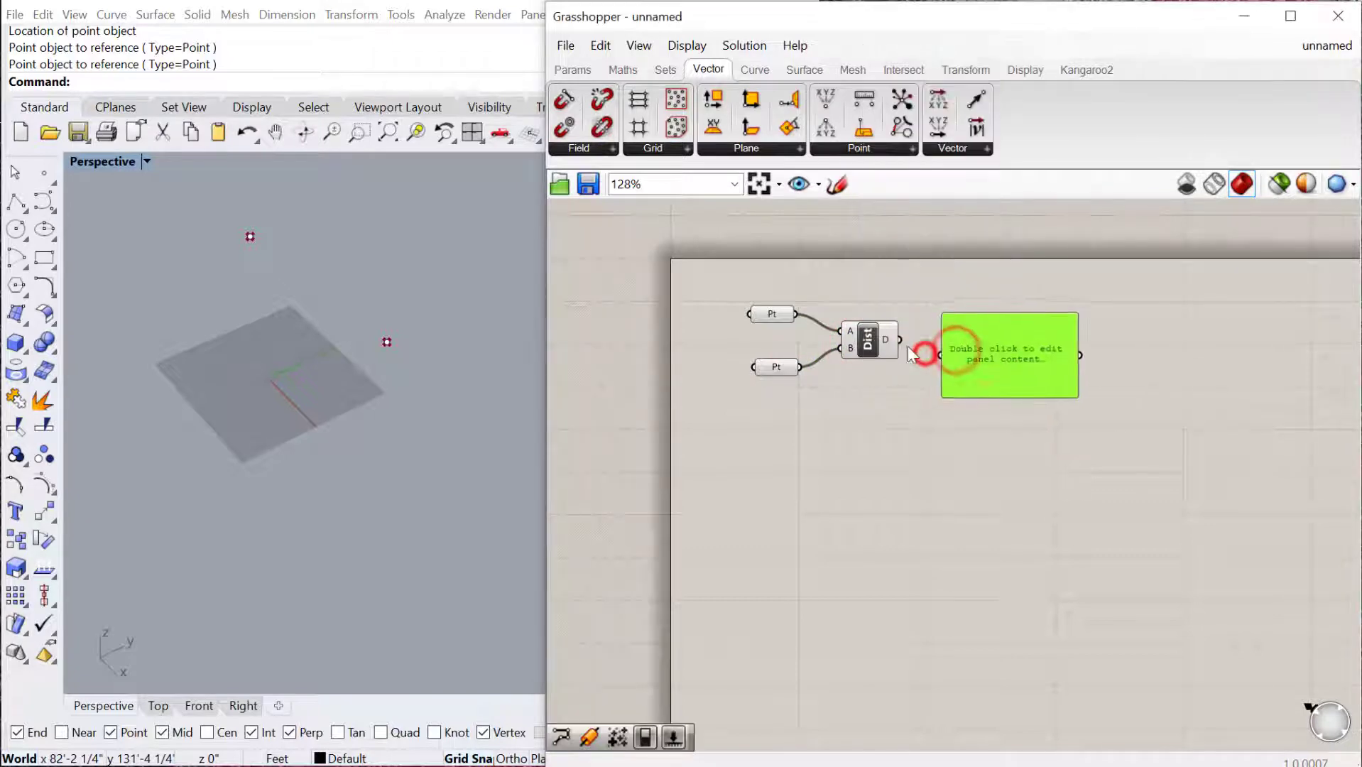
click(915, 354)
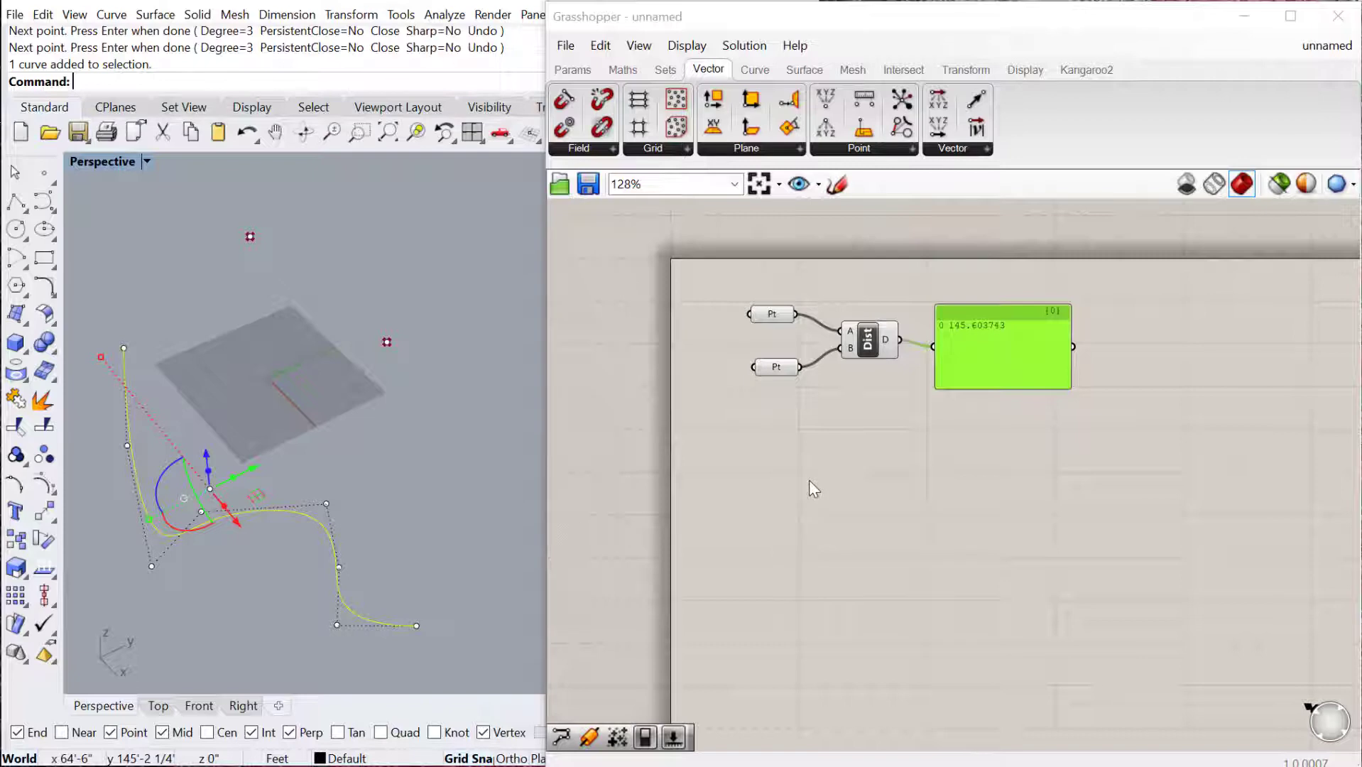
mouse_move(836, 414)
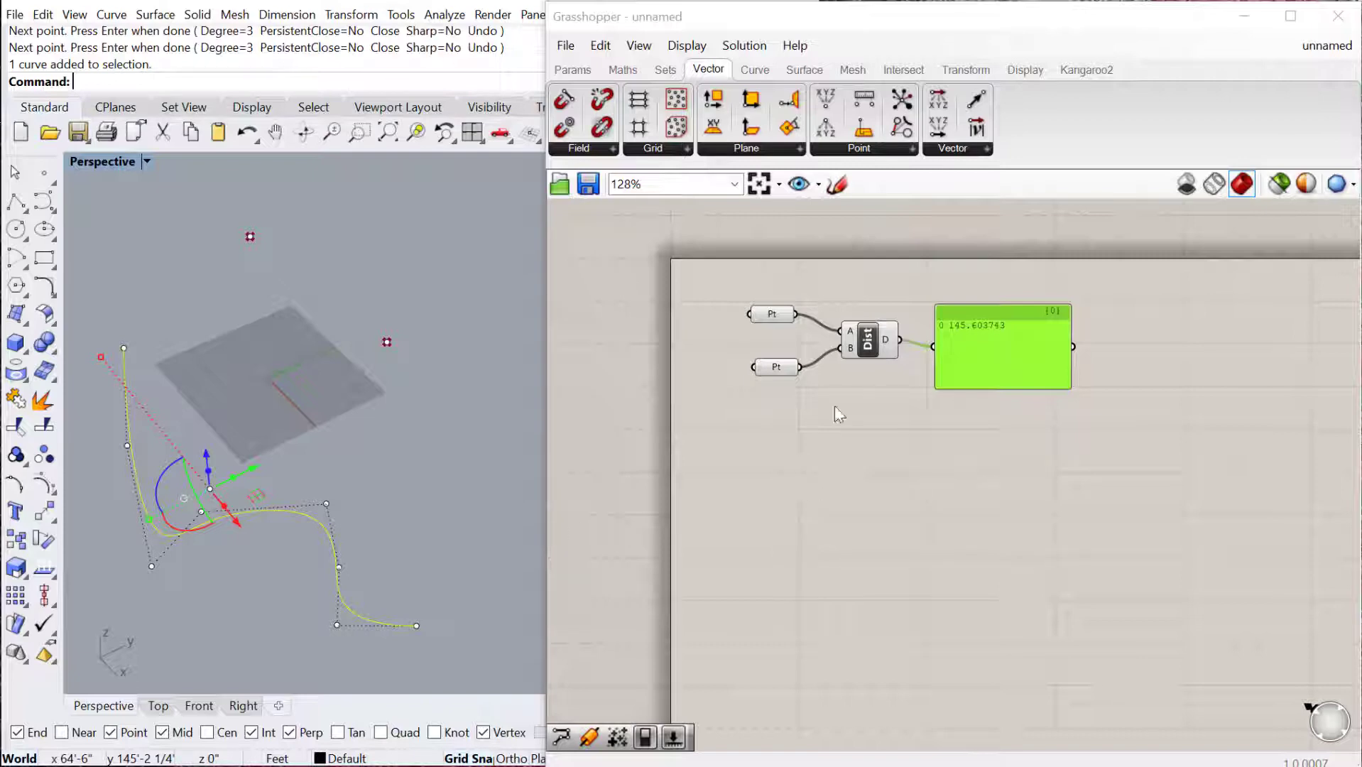
- Draw a freeform curve across the Rhino viewport with the Curve command
text(curve)
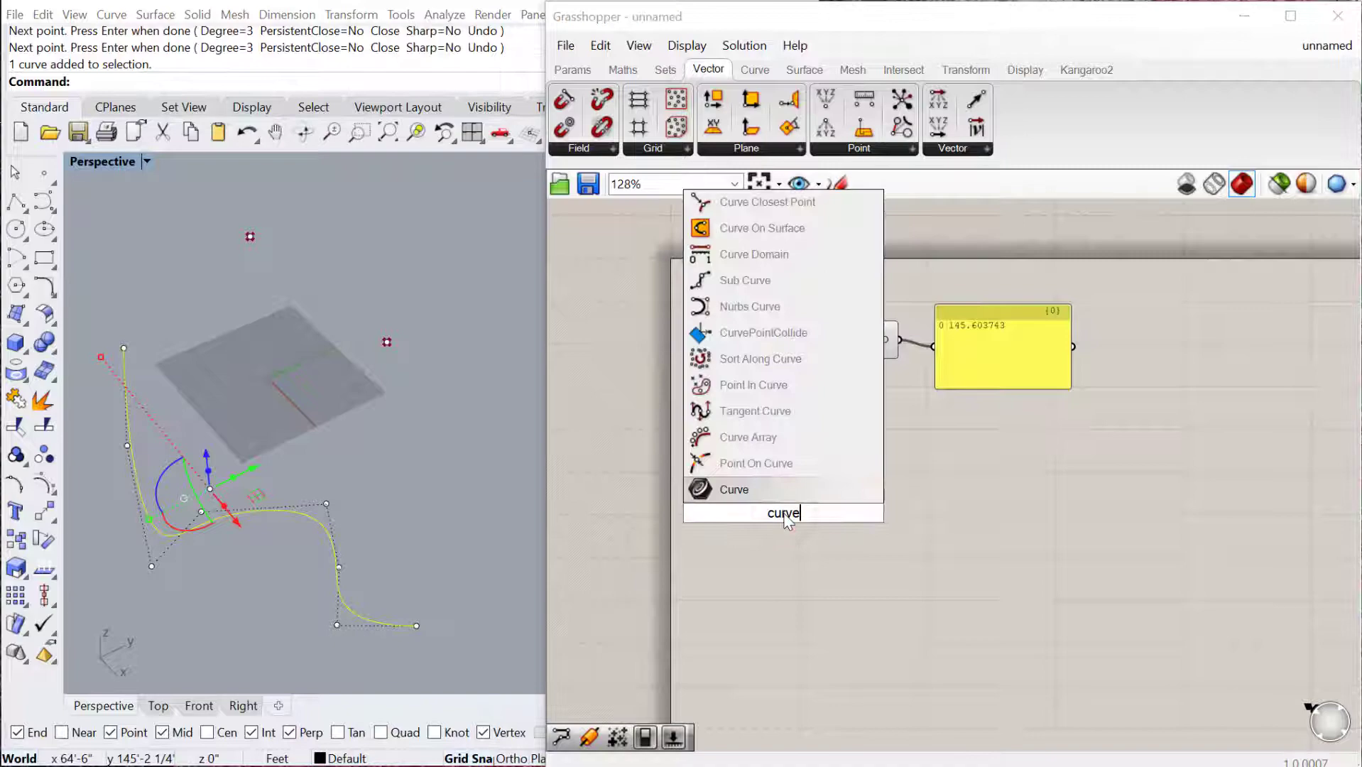
- Feed a Curve param into a Length component with a Panel reading 332.637431
click(734, 489)
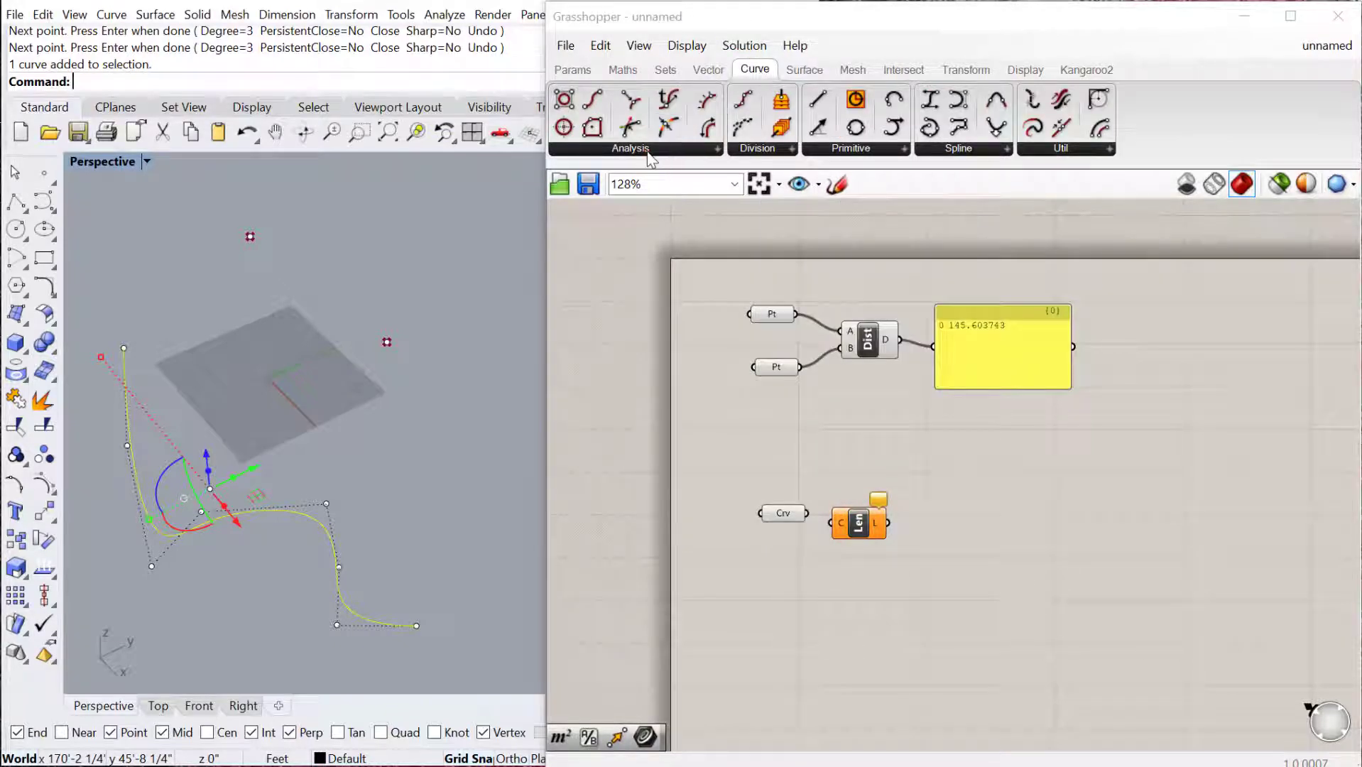
click(629, 148)
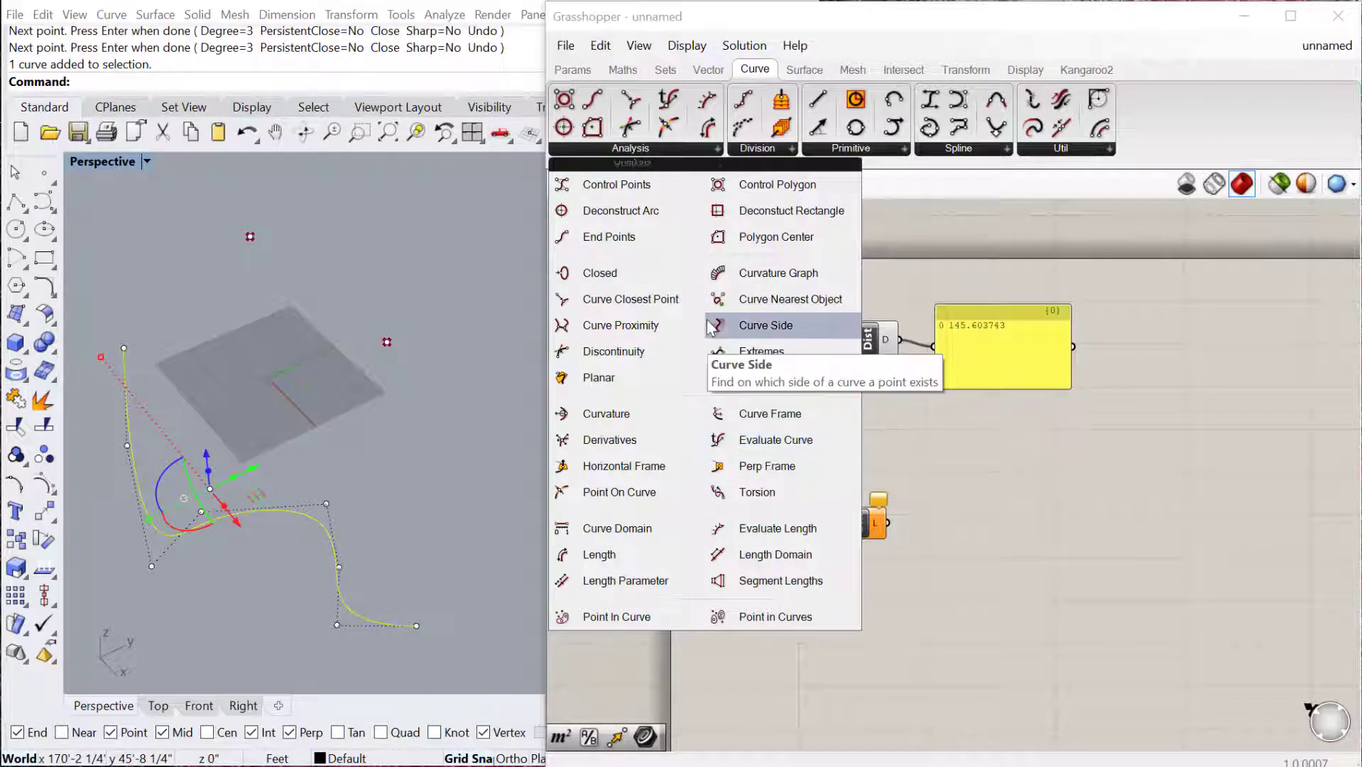
mouse_move(624, 466)
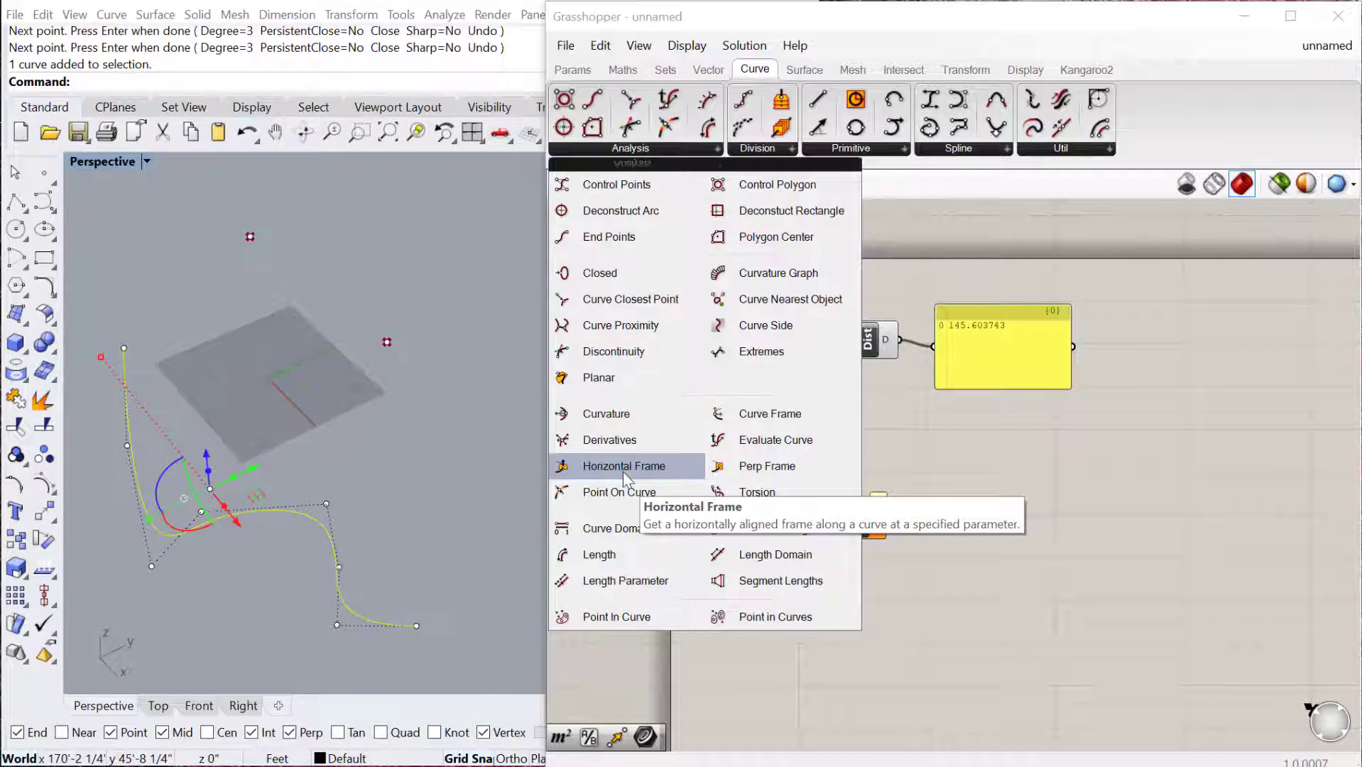
mouse_move(628, 492)
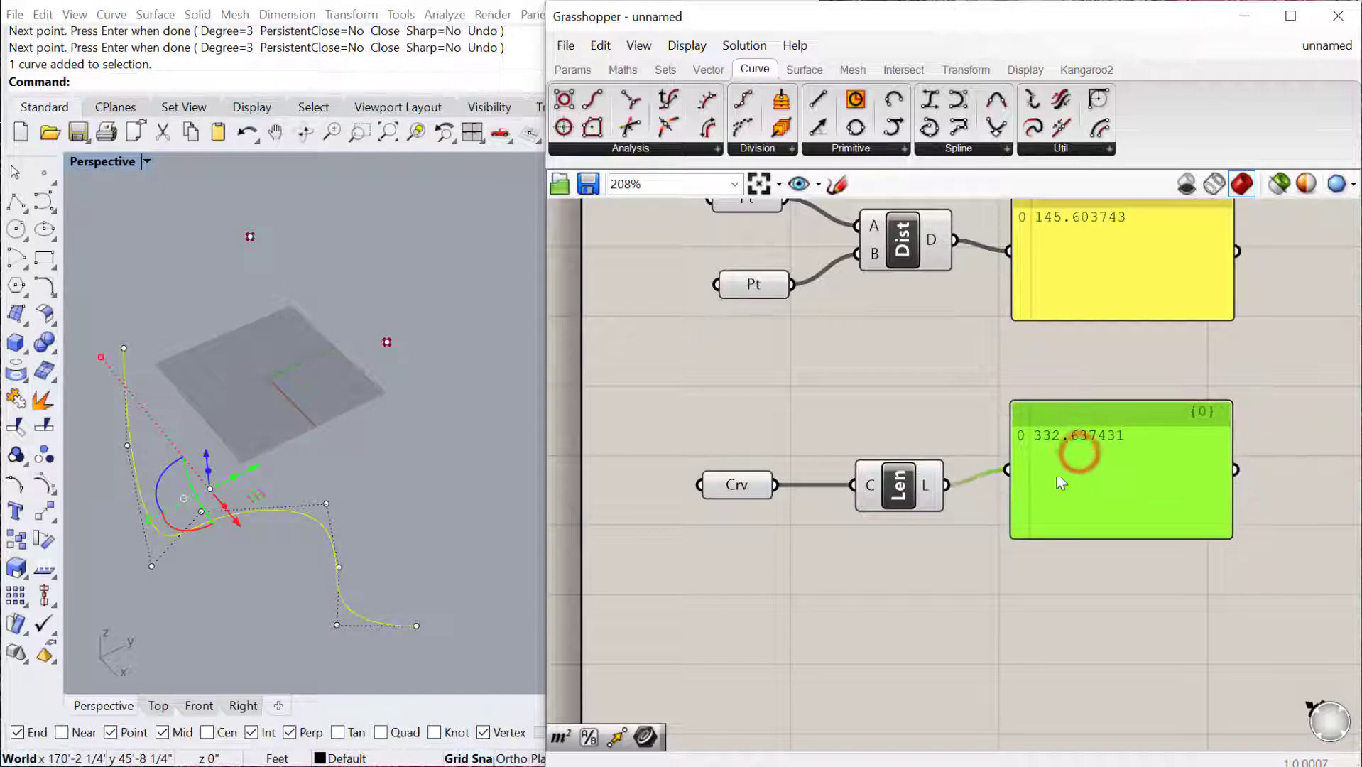
scroll(down, 3)
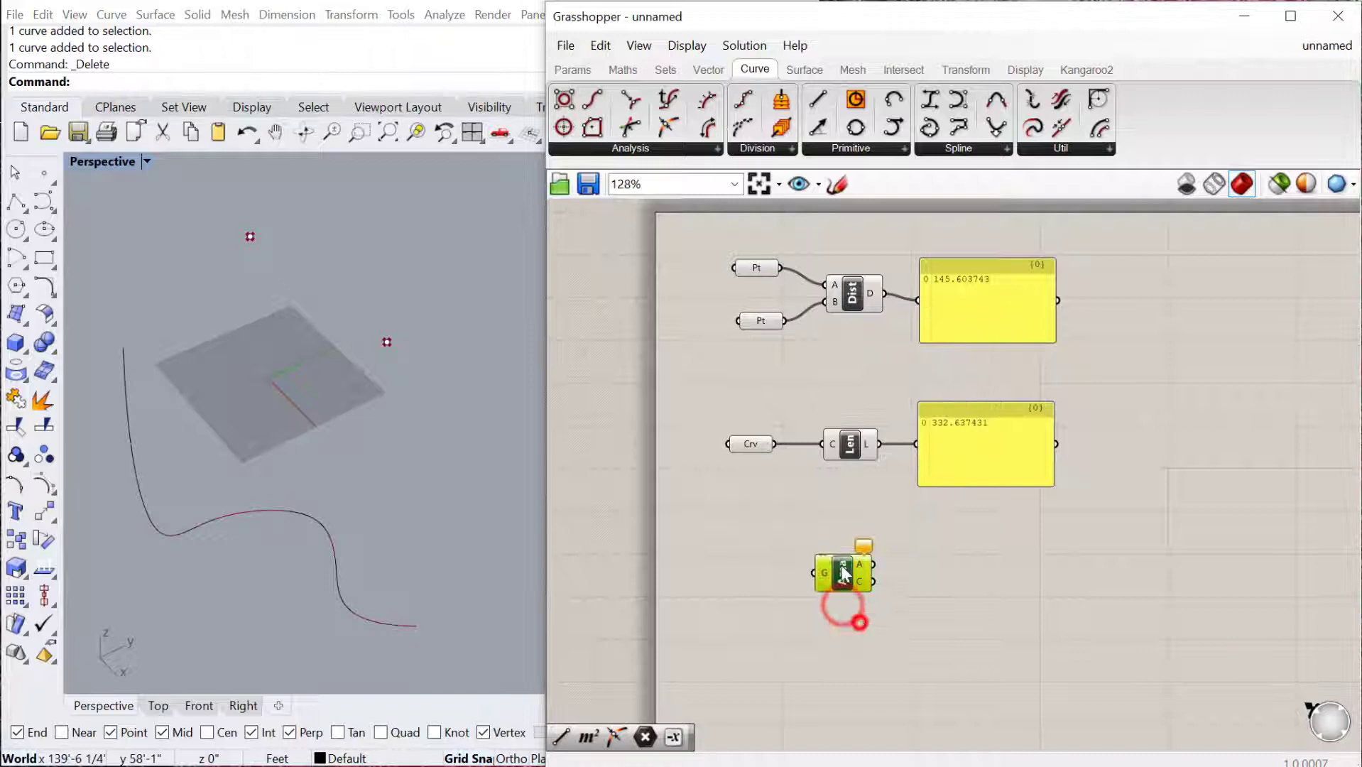
mouse_move(860, 574)
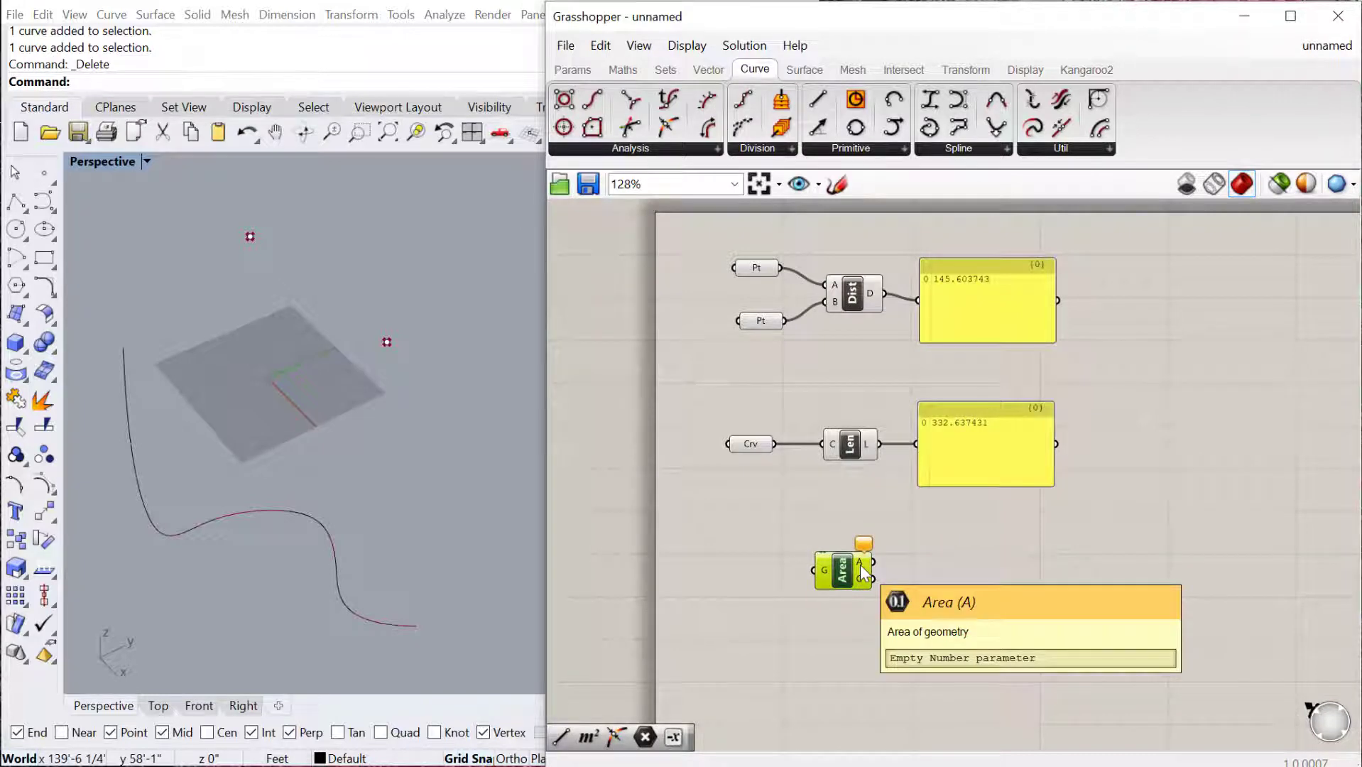
mouse_move(843, 600)
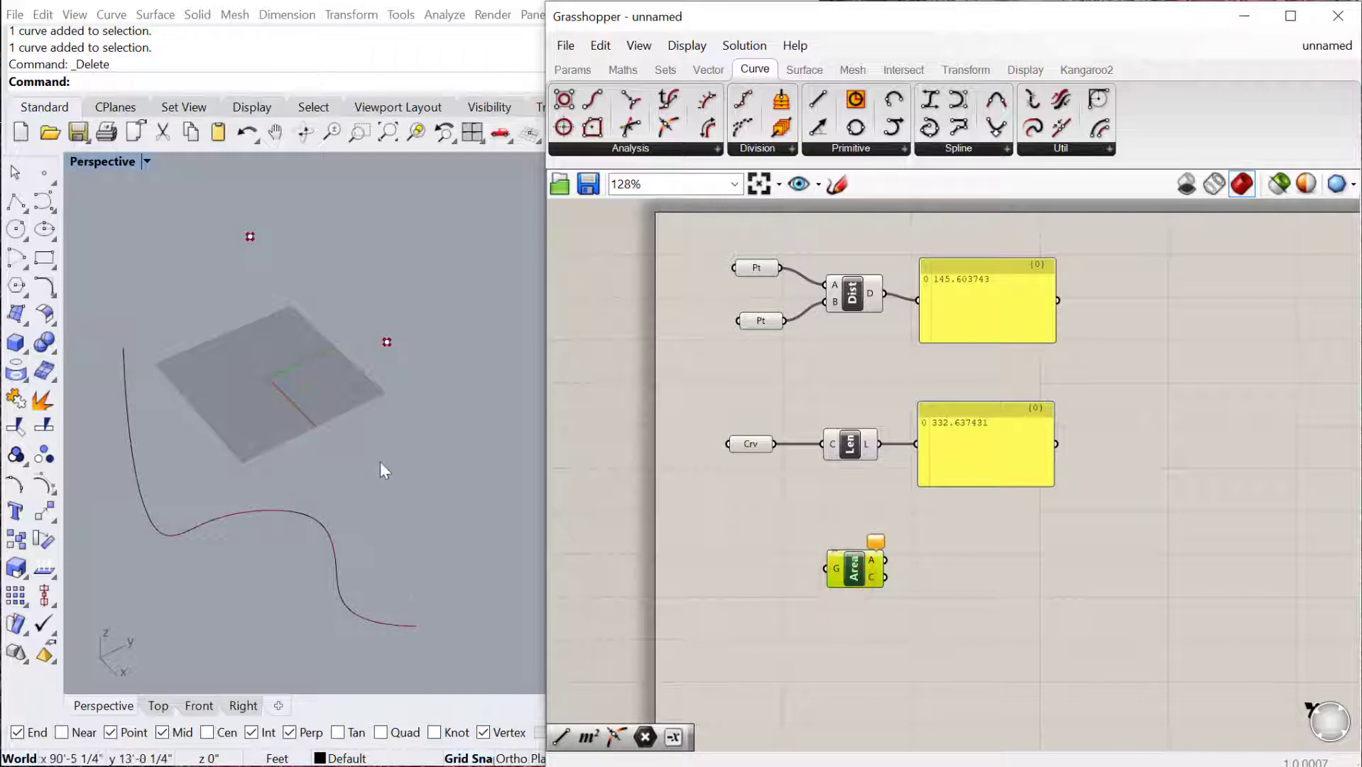
- Add a Curve param for a closed Rhino curve feeding the Area component
text(Curve)
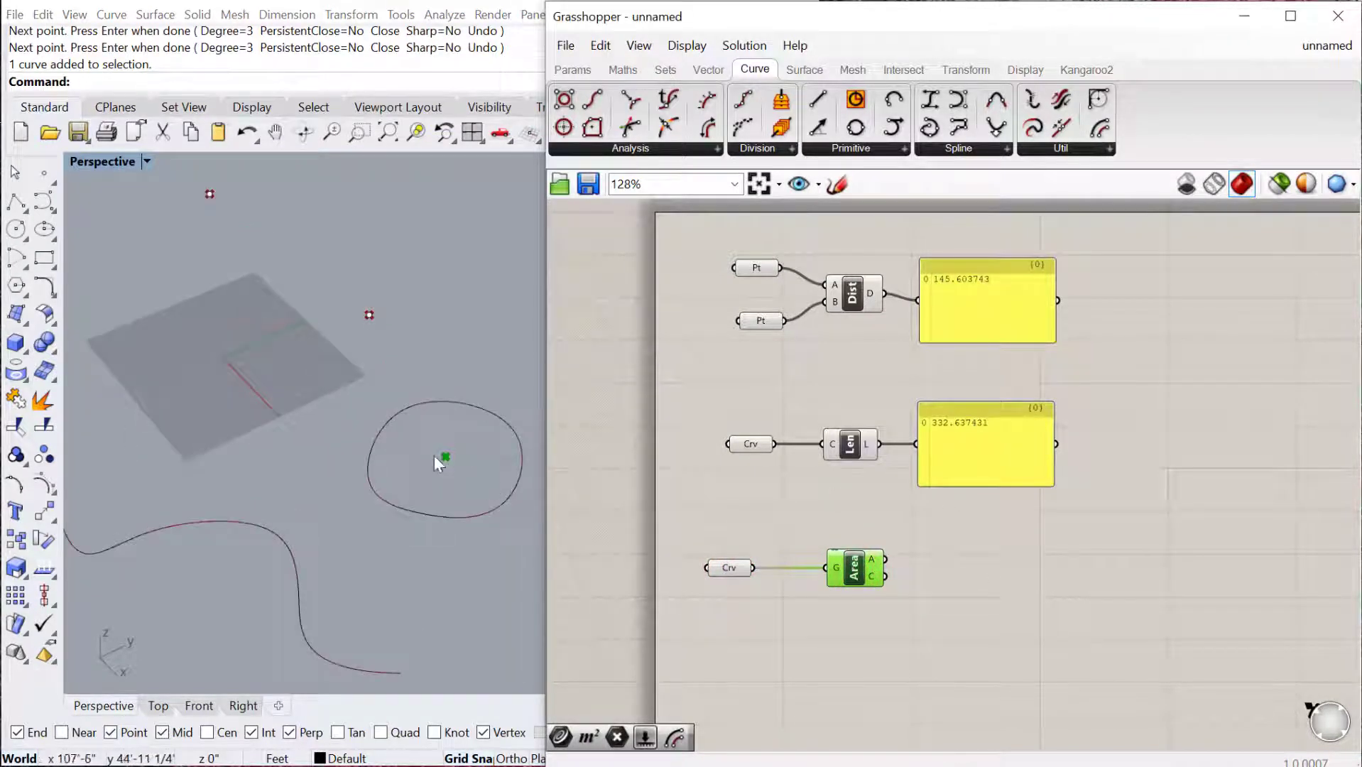
mouse_move(377, 459)
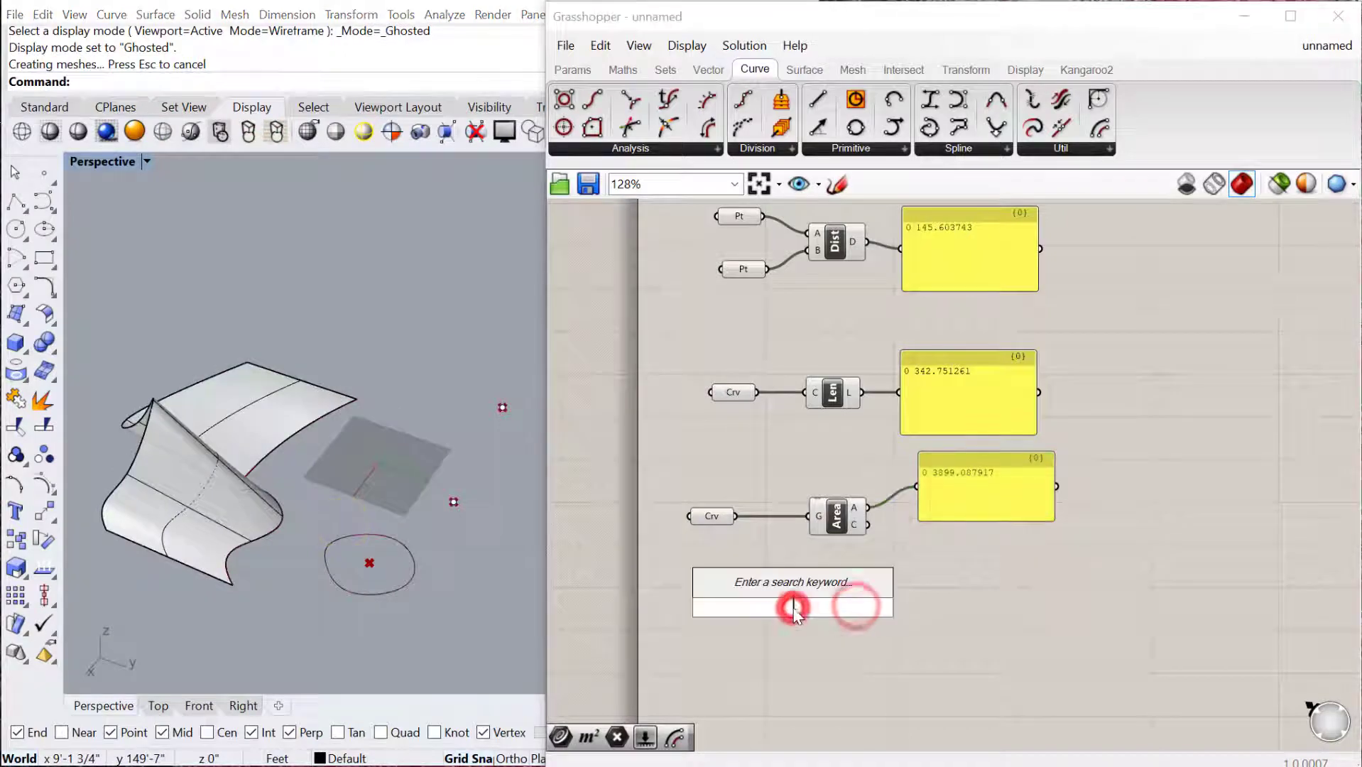
- Place a Surface param below the curve area definition from the canvas search
text(surfac)
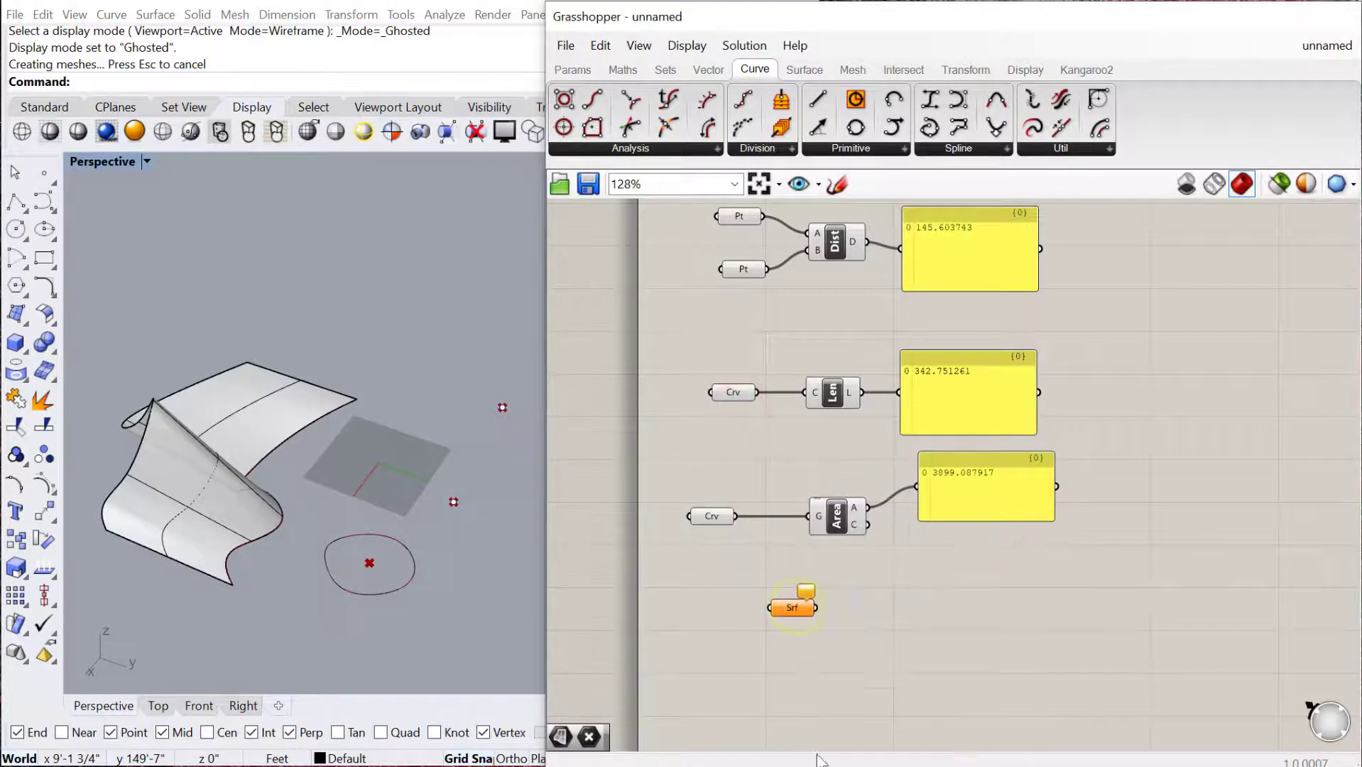
click(836, 517)
text(Po)
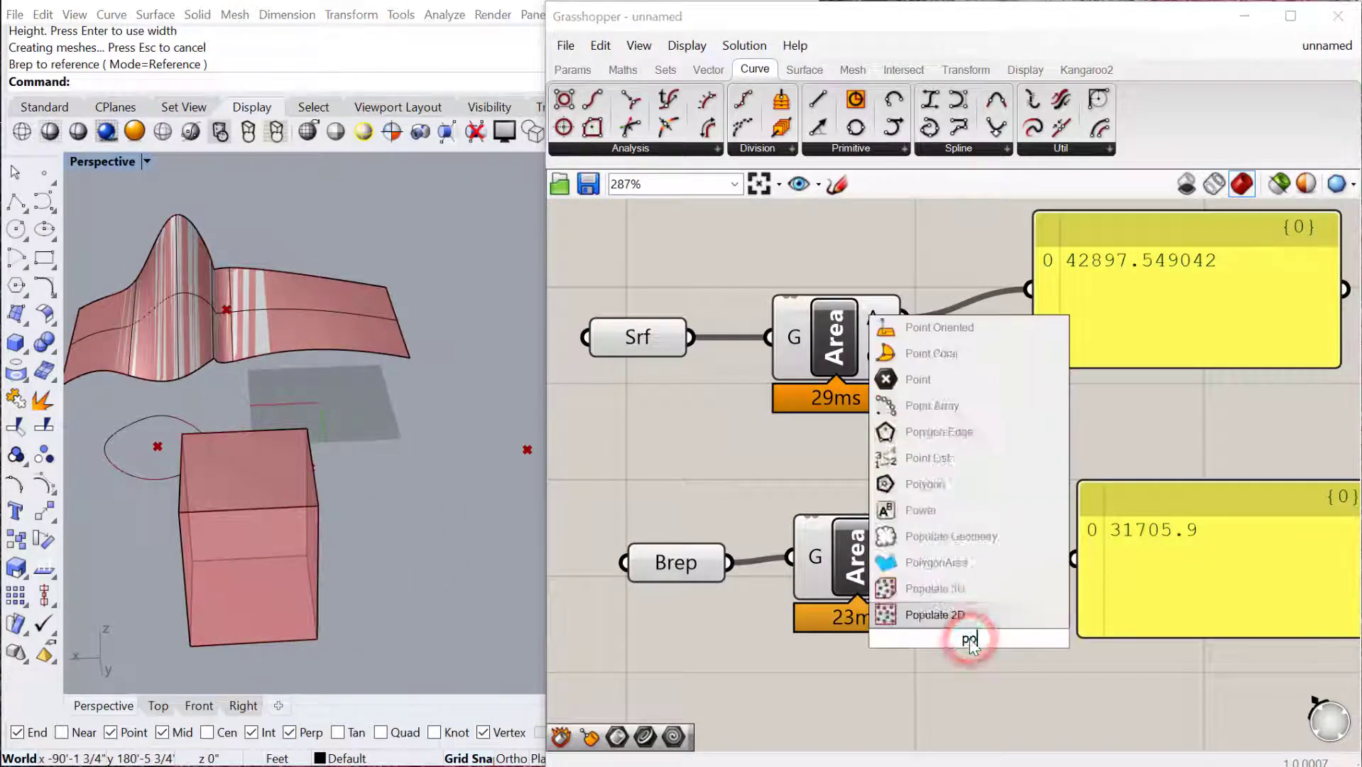
- Send the box's Area C centroid to a Point param and view it inside the box
click(917, 379)
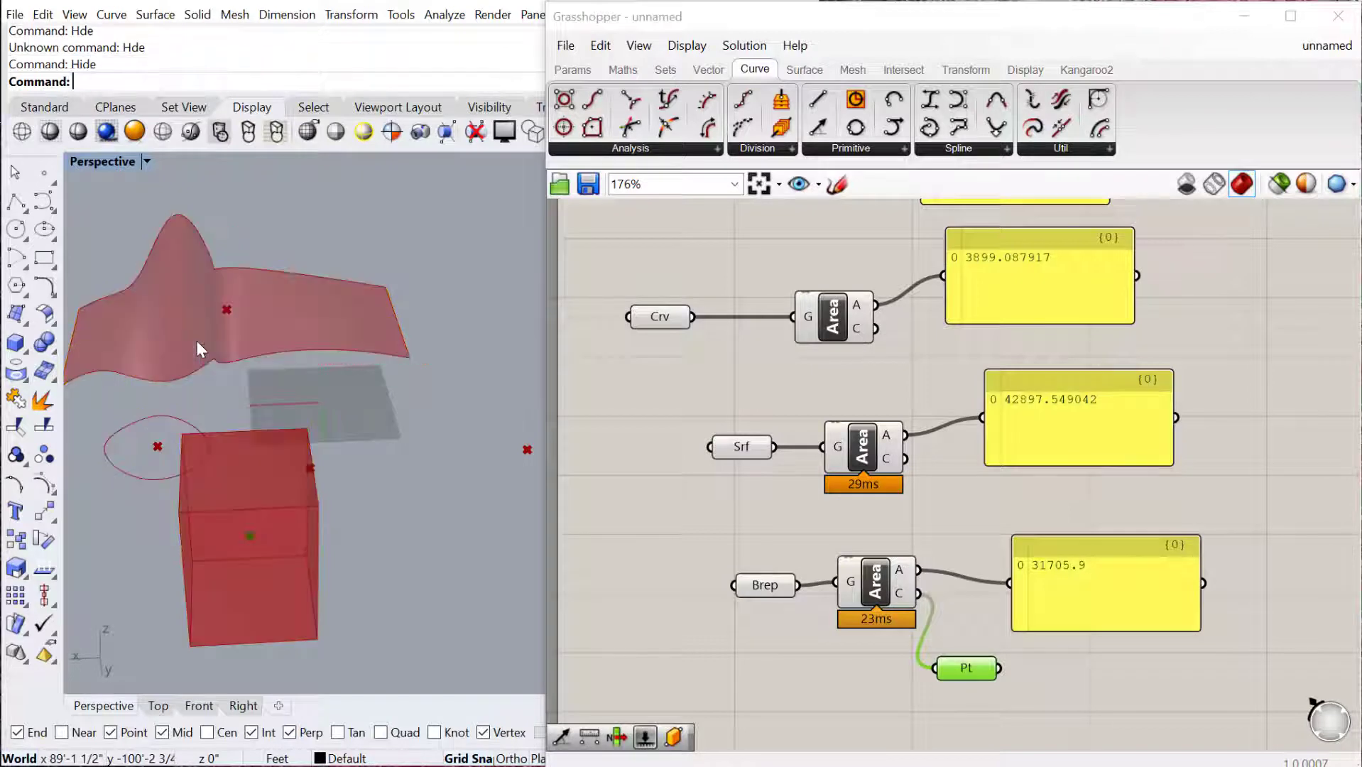
drag(195, 347, 303, 556)
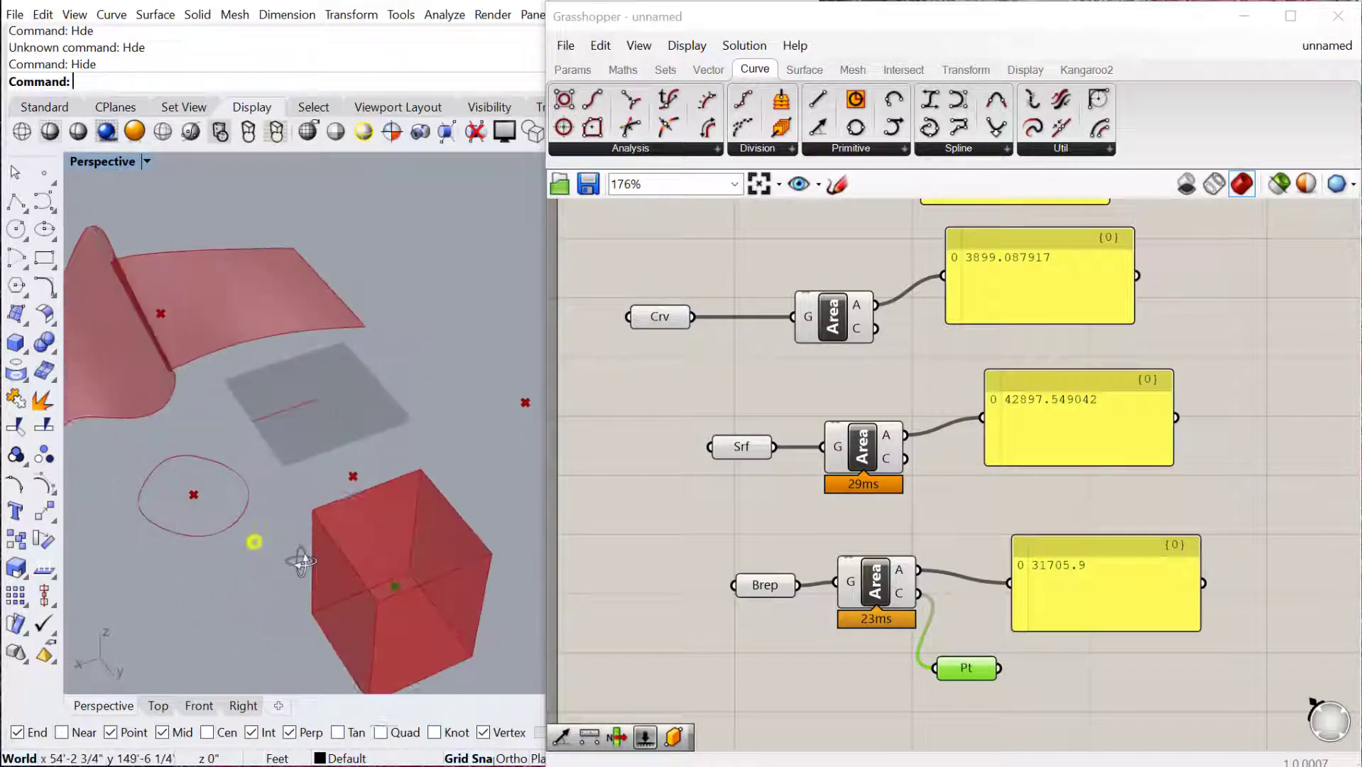
drag(300, 560, 413, 578)
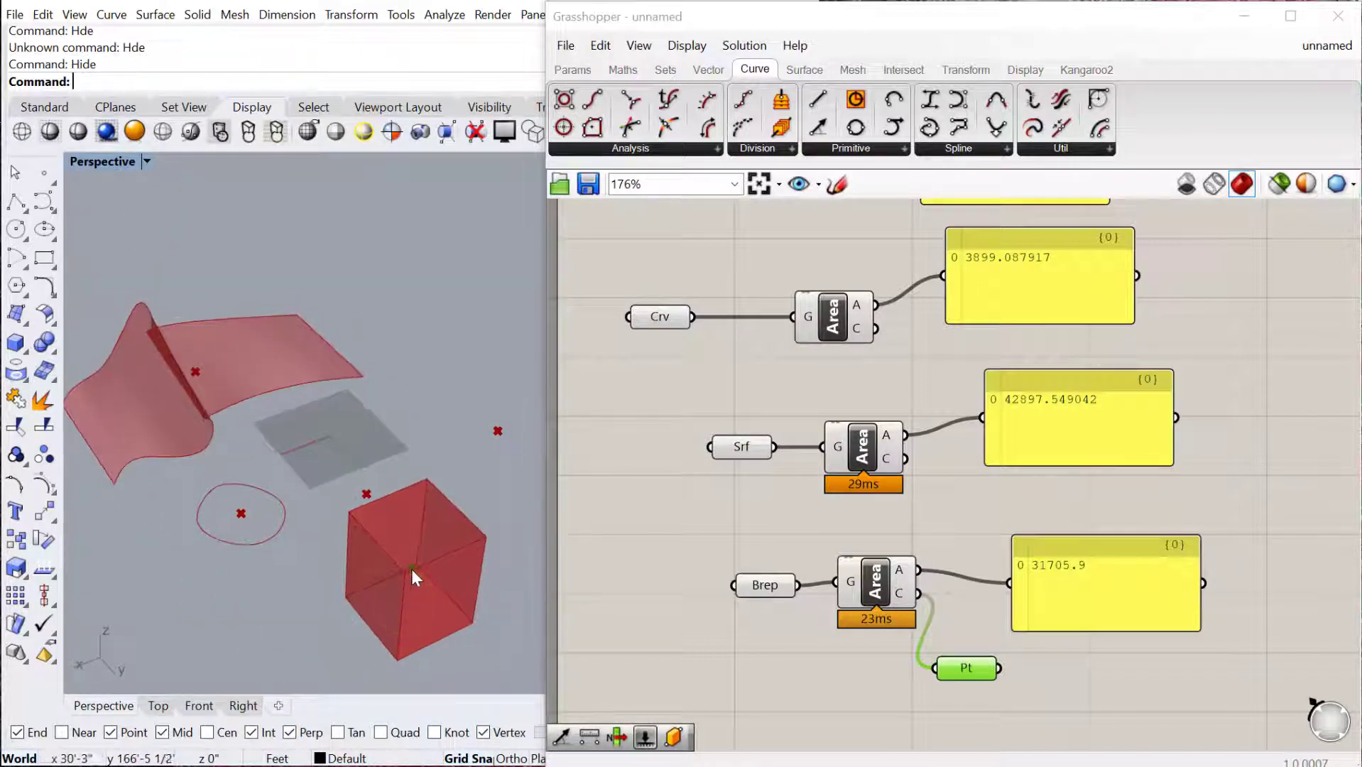